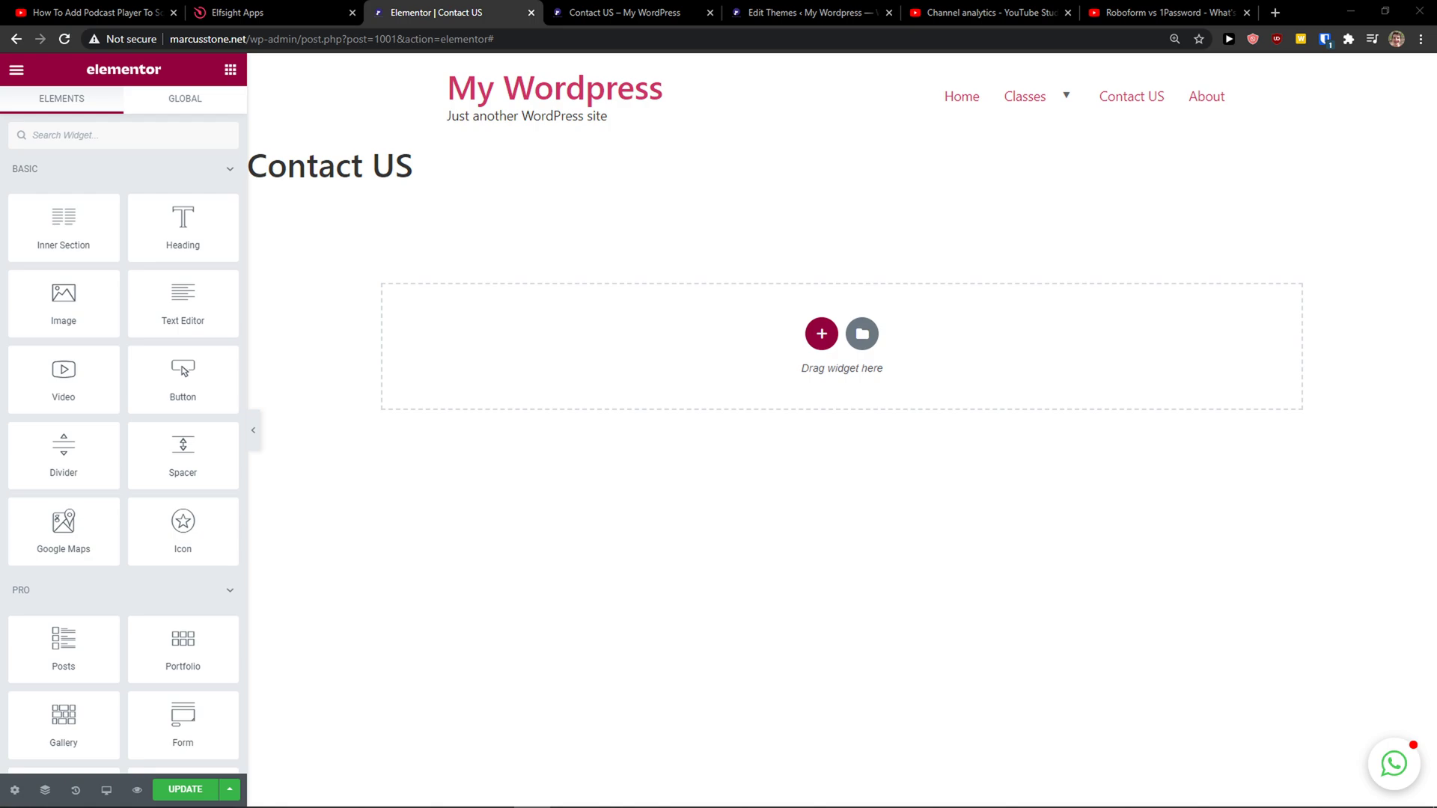
- Show the Squarespace podcast player video page with its elfsight.com description link
left_click(97, 13)
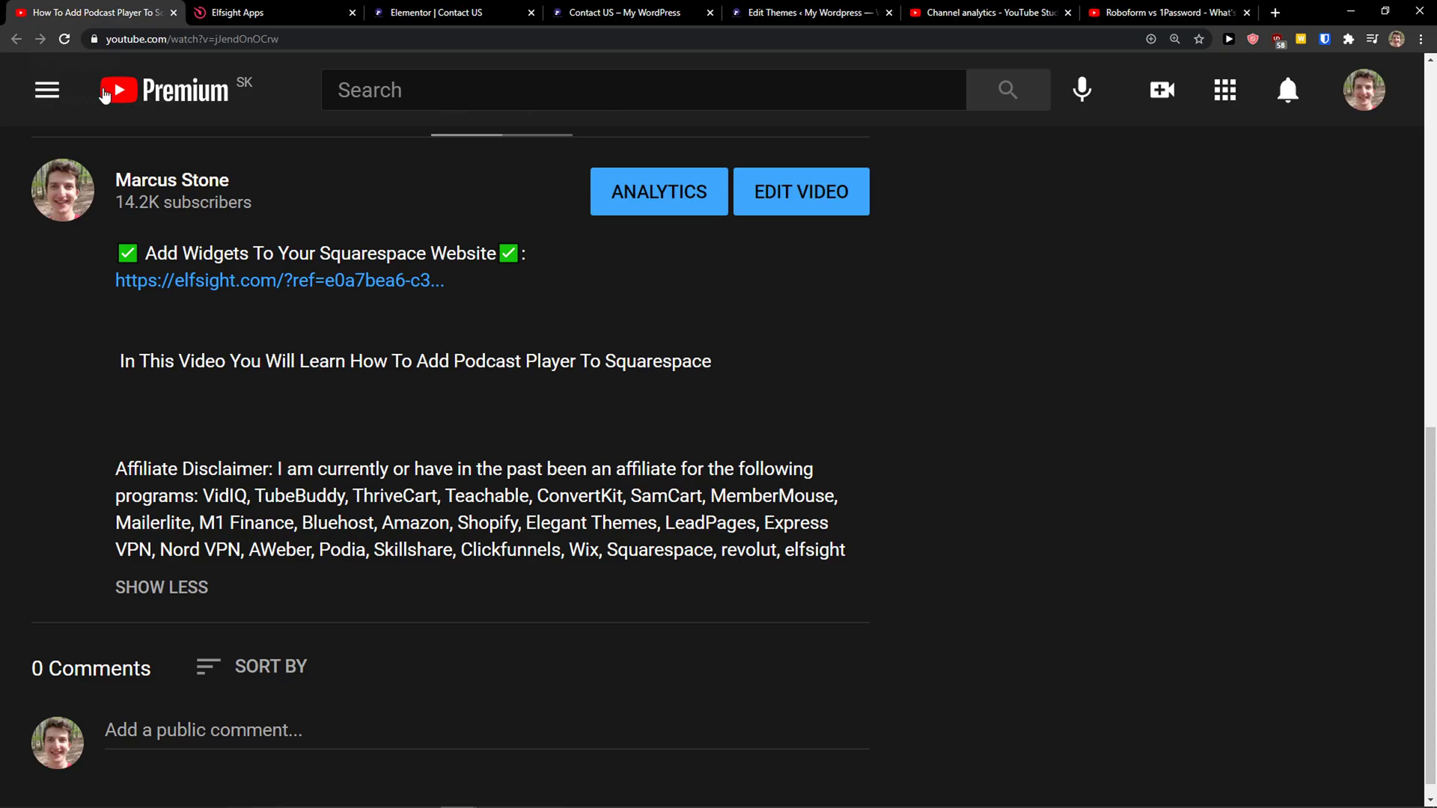
mouse_move(247, 292)
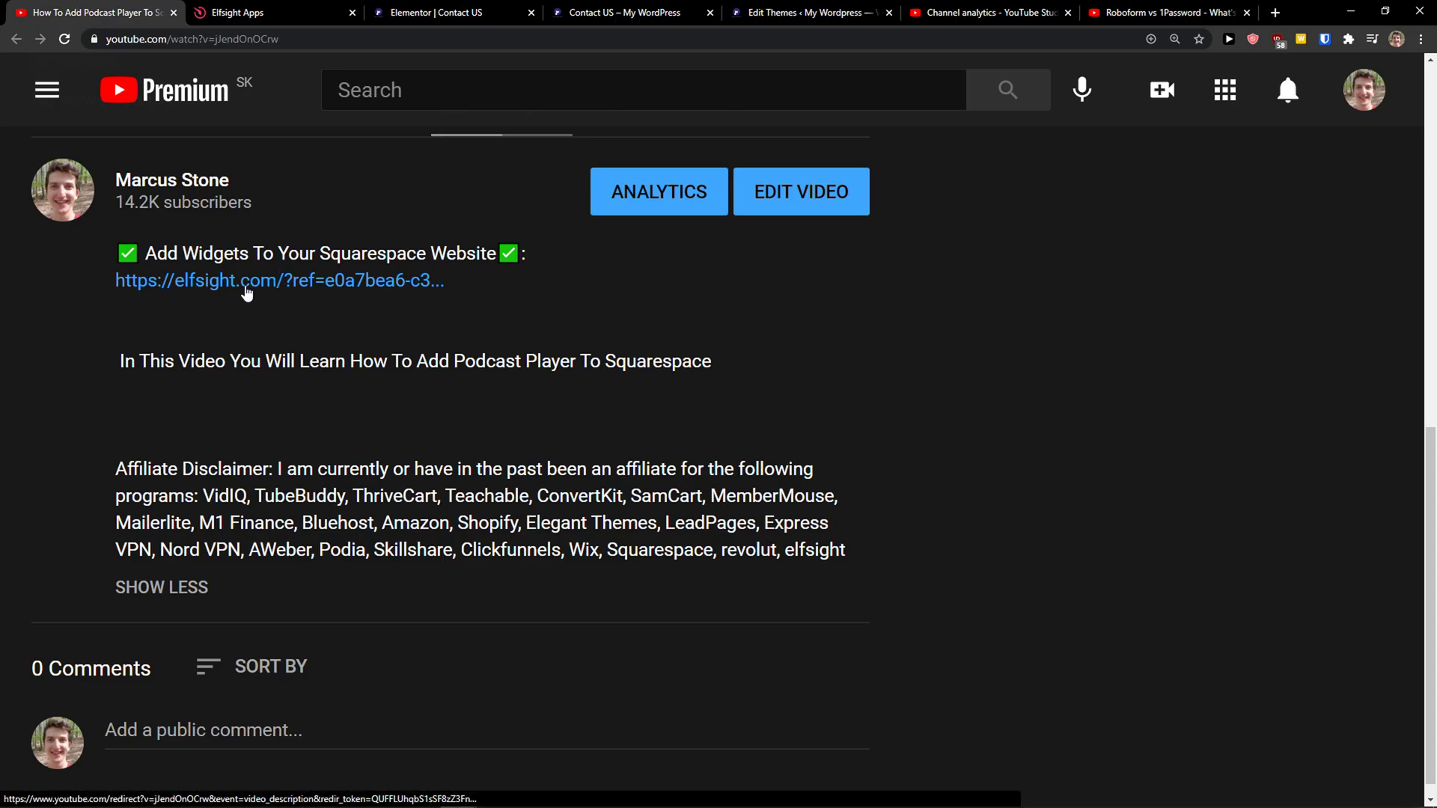
- Follow the elfsight.com referral link and sign up free to reach the Applications panel
left_click(246, 281)
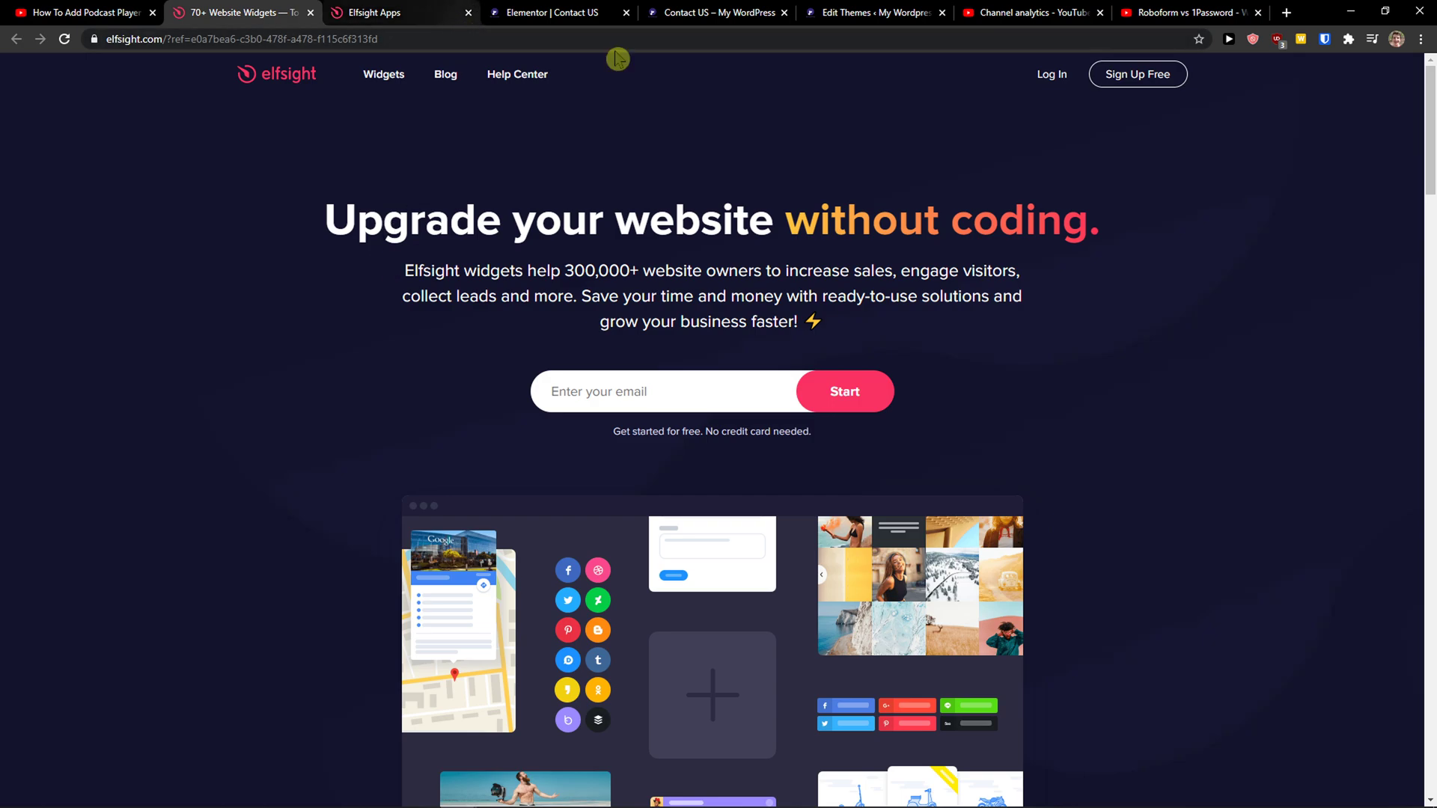
mouse_move(1129, 75)
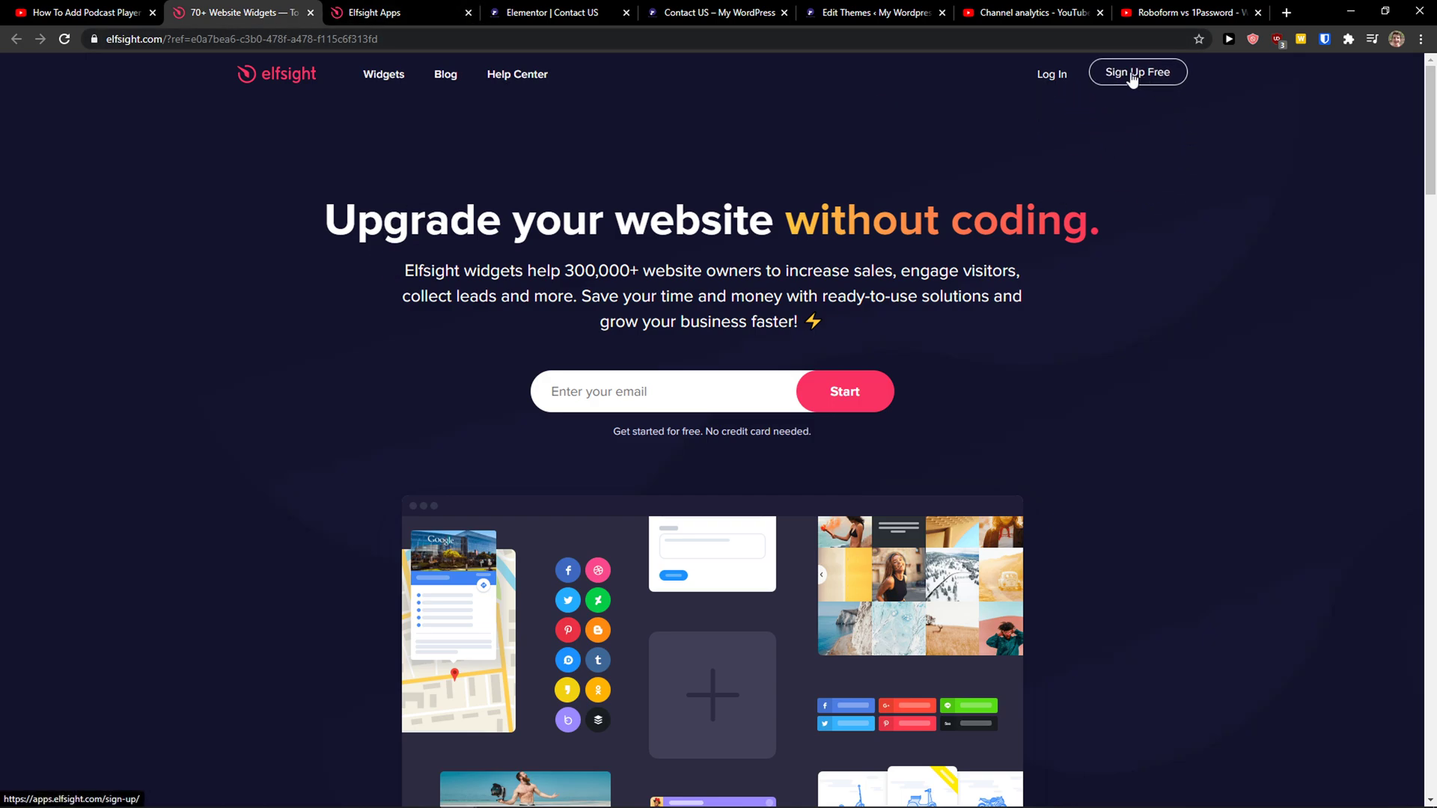
left_click(1138, 72)
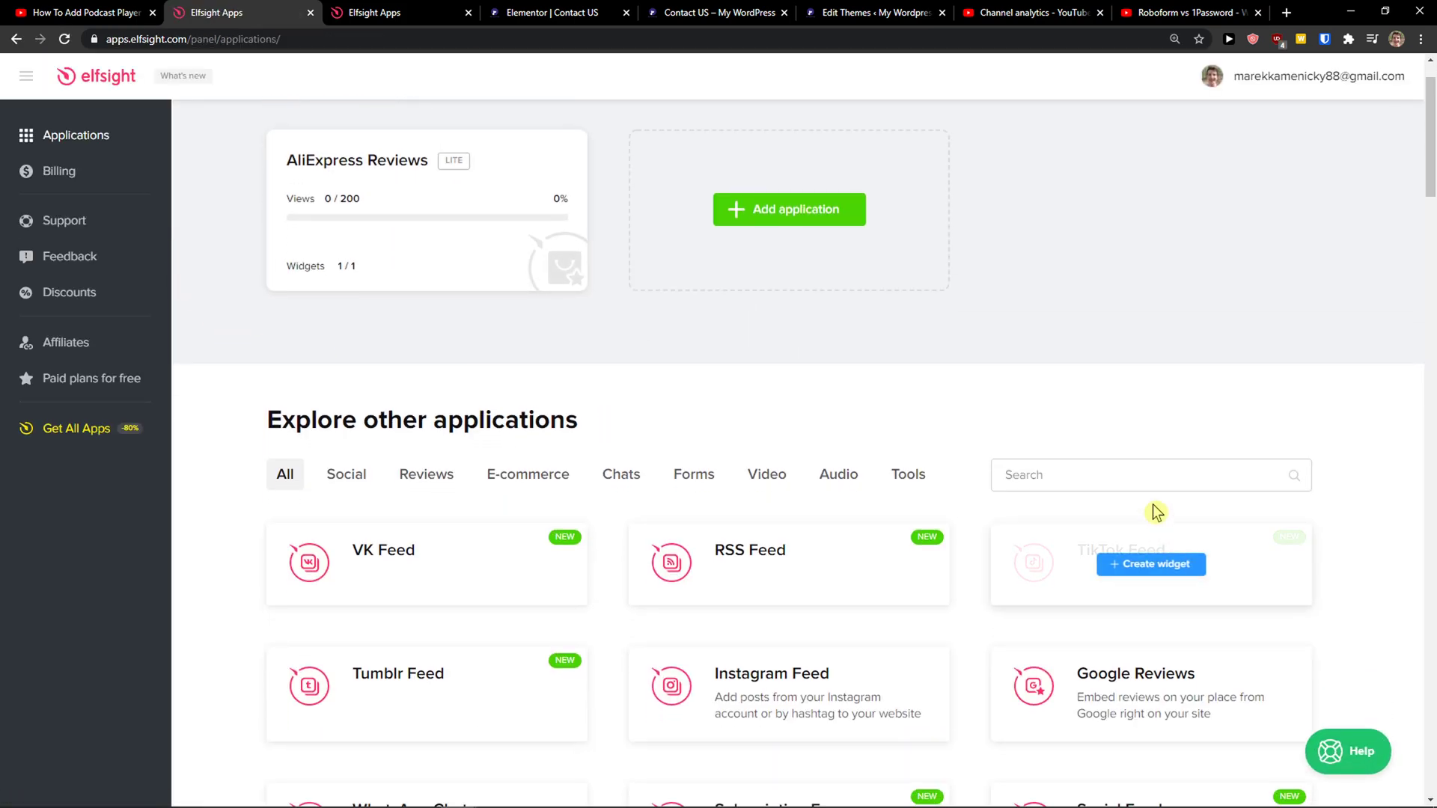
- Search 'youtube' and create a YouTube Gallery widget from the YouTube Channel template
type("youtube")
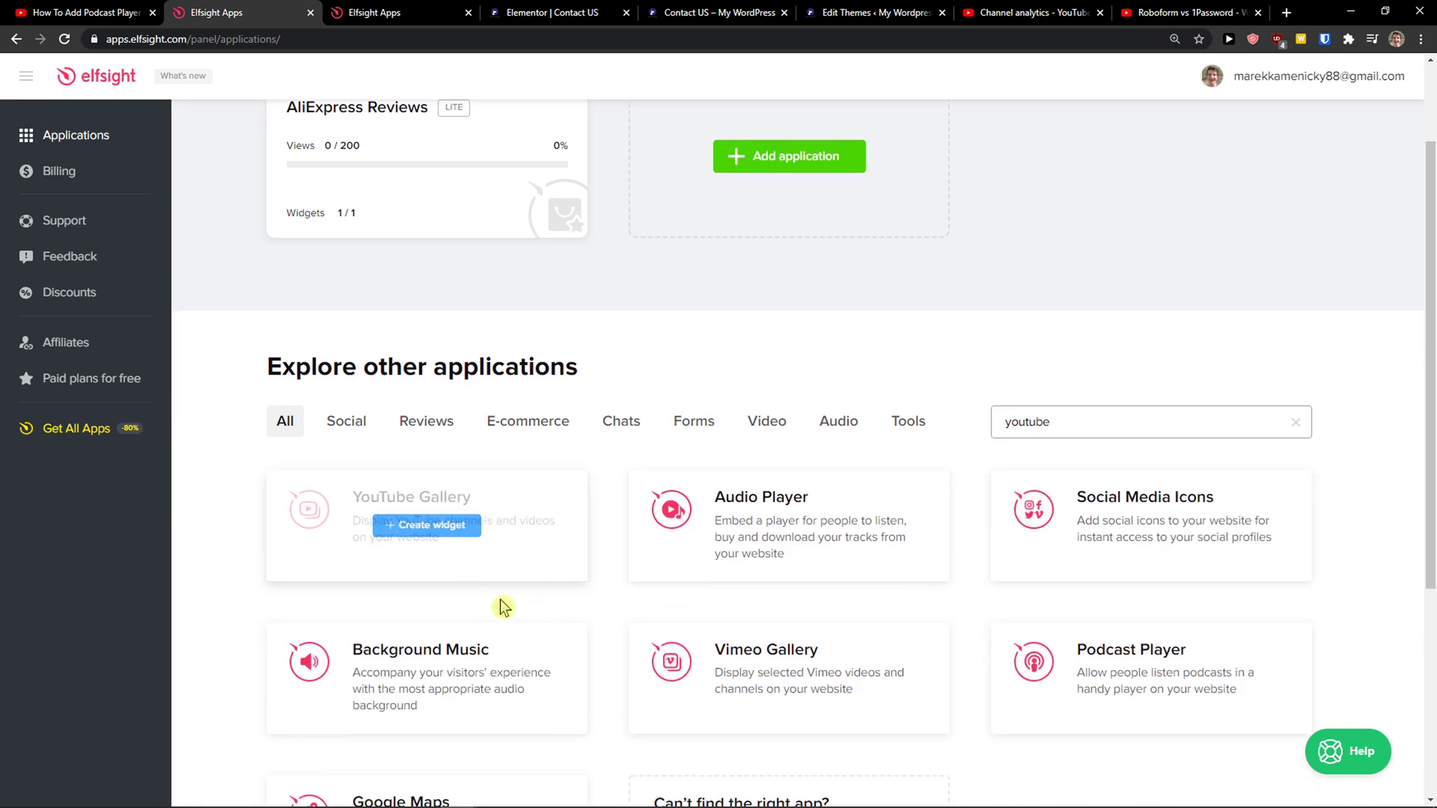
left_click(427, 525)
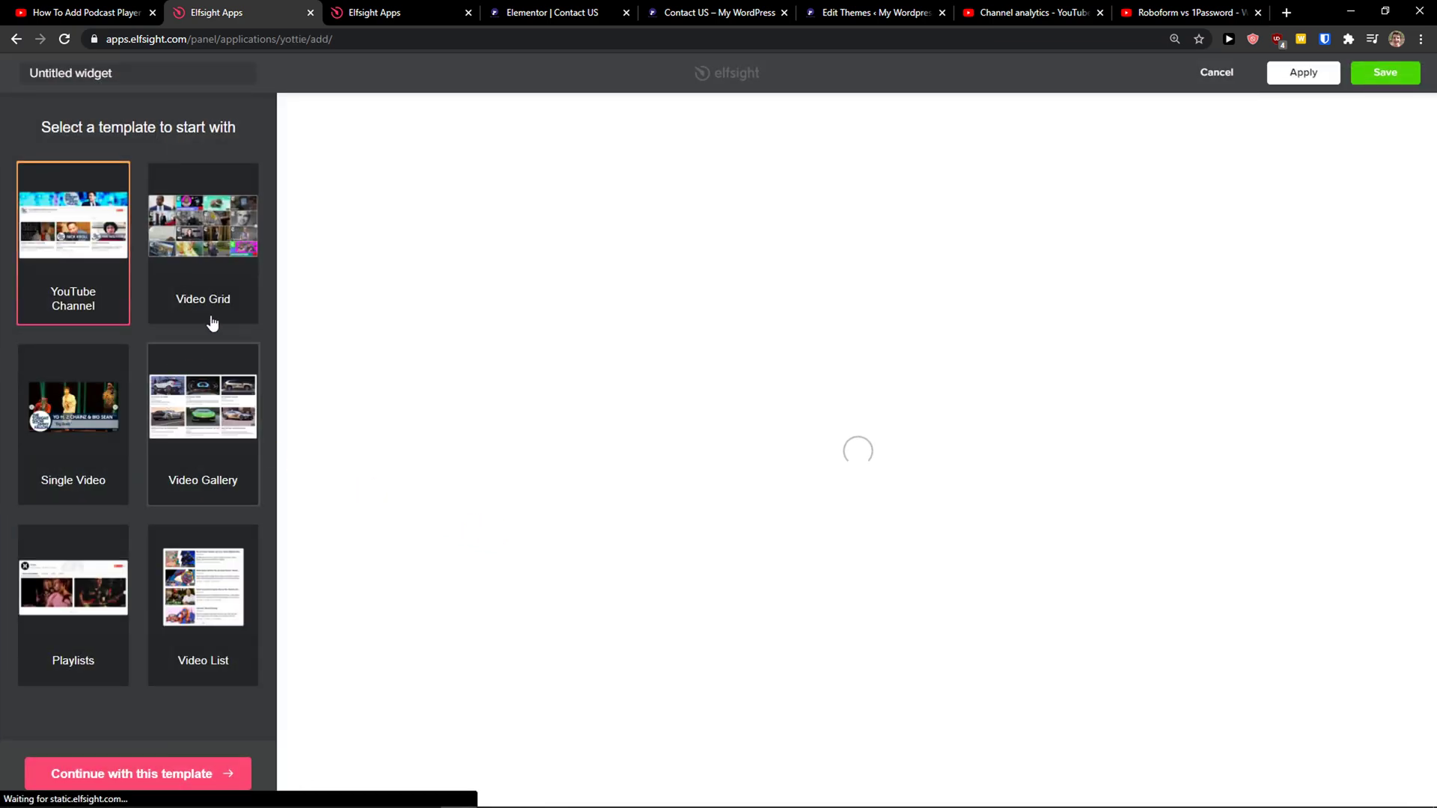
left_click(203, 421)
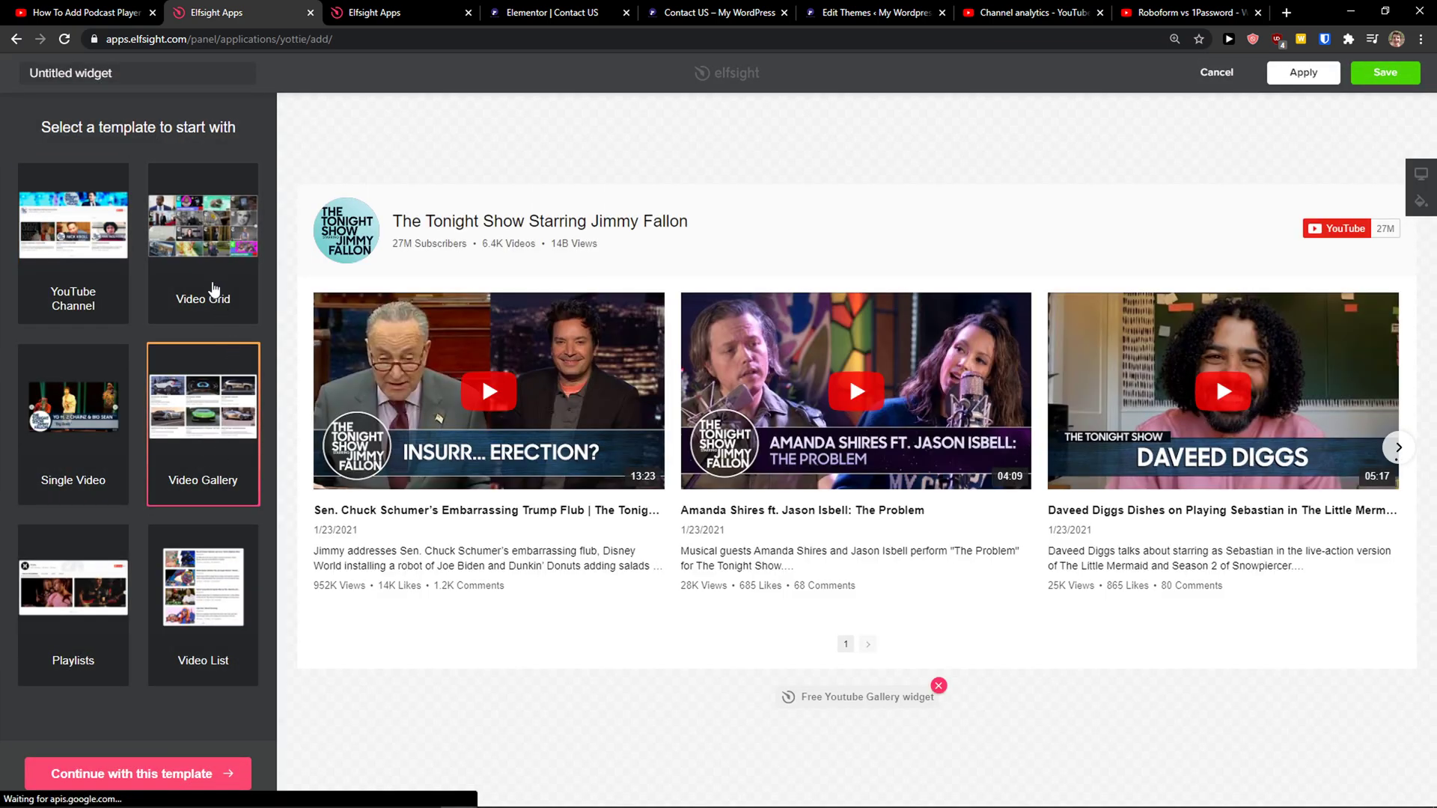
left_click(72, 236)
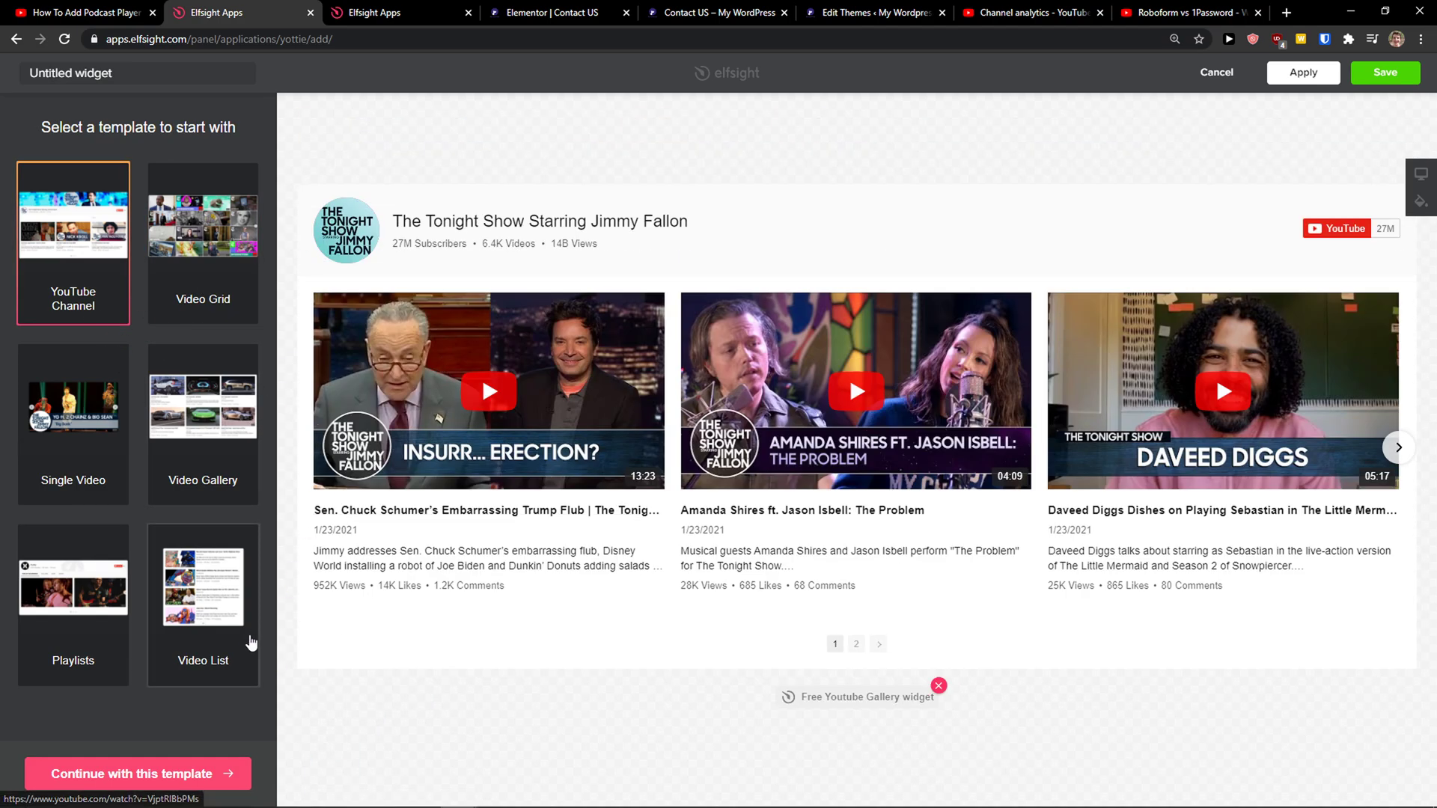
left_click(143, 774)
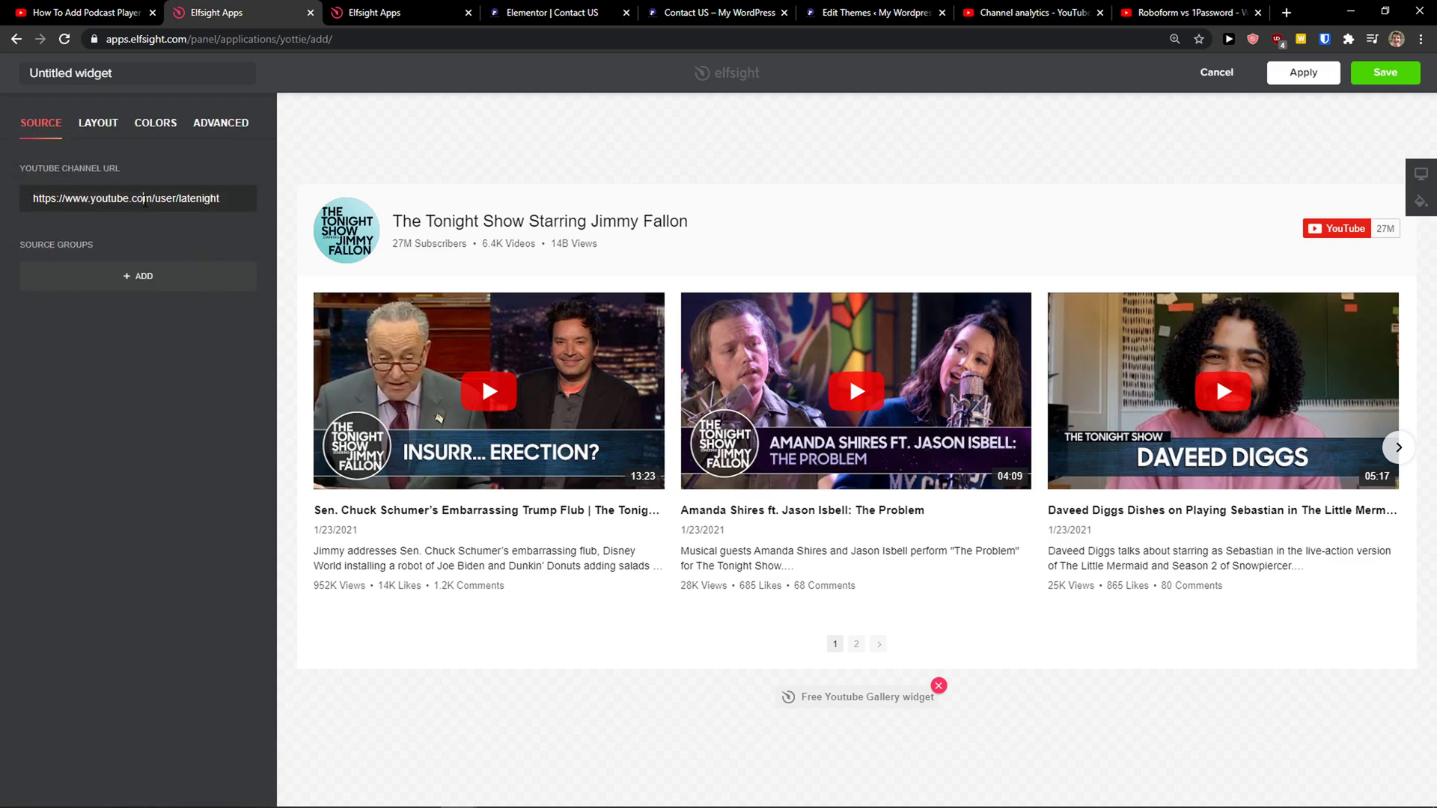
mouse_move(110, 124)
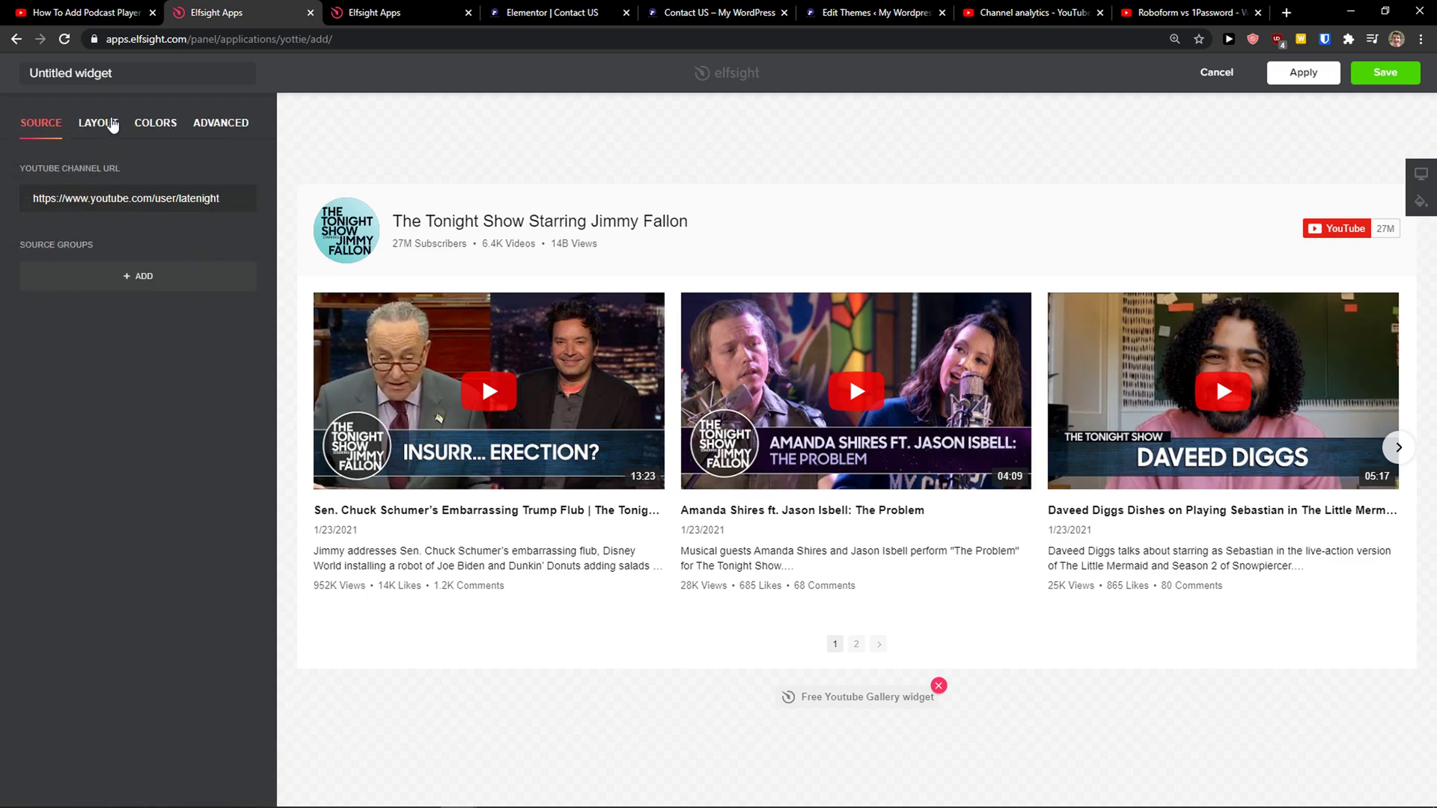
mouse_move(53, 363)
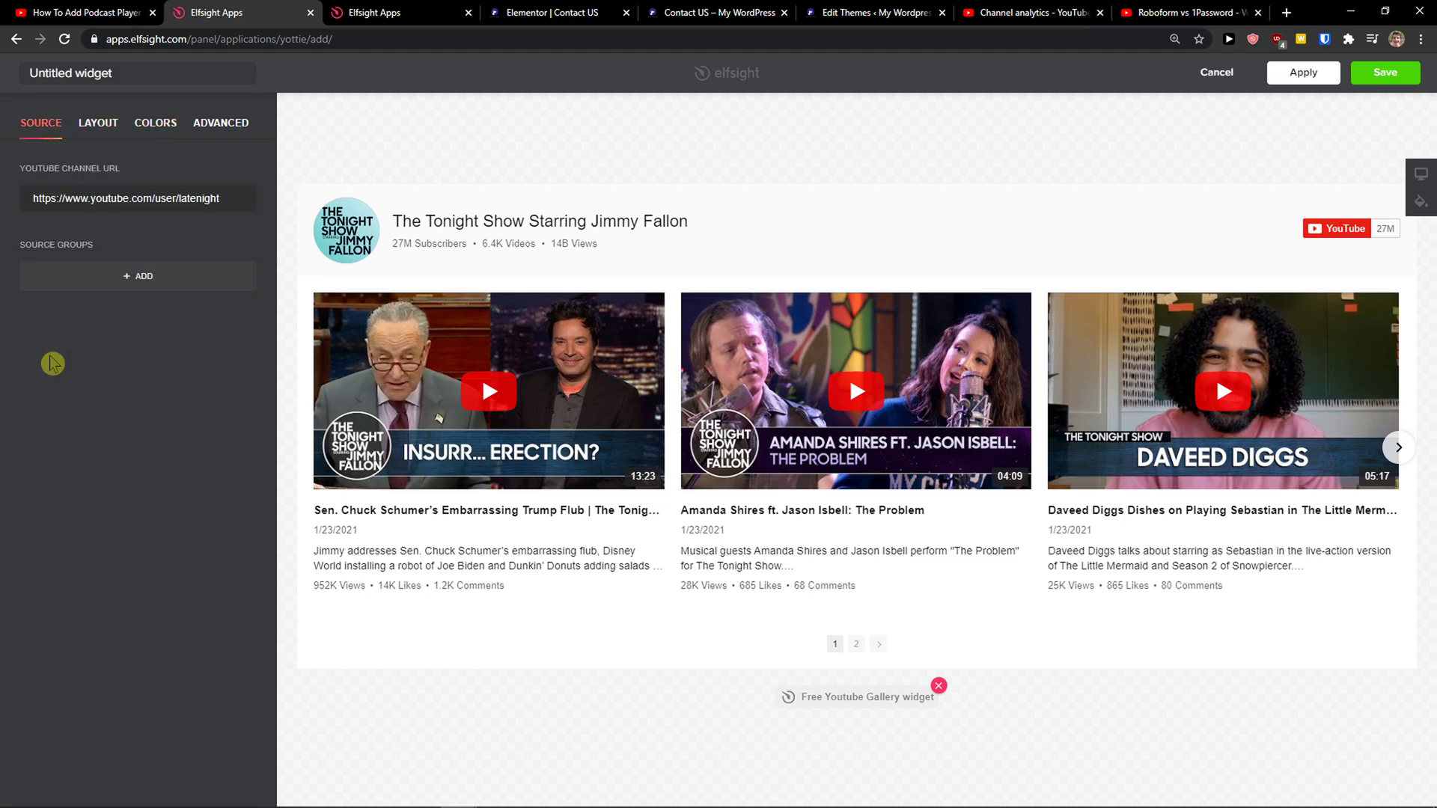
mouse_move(234, 336)
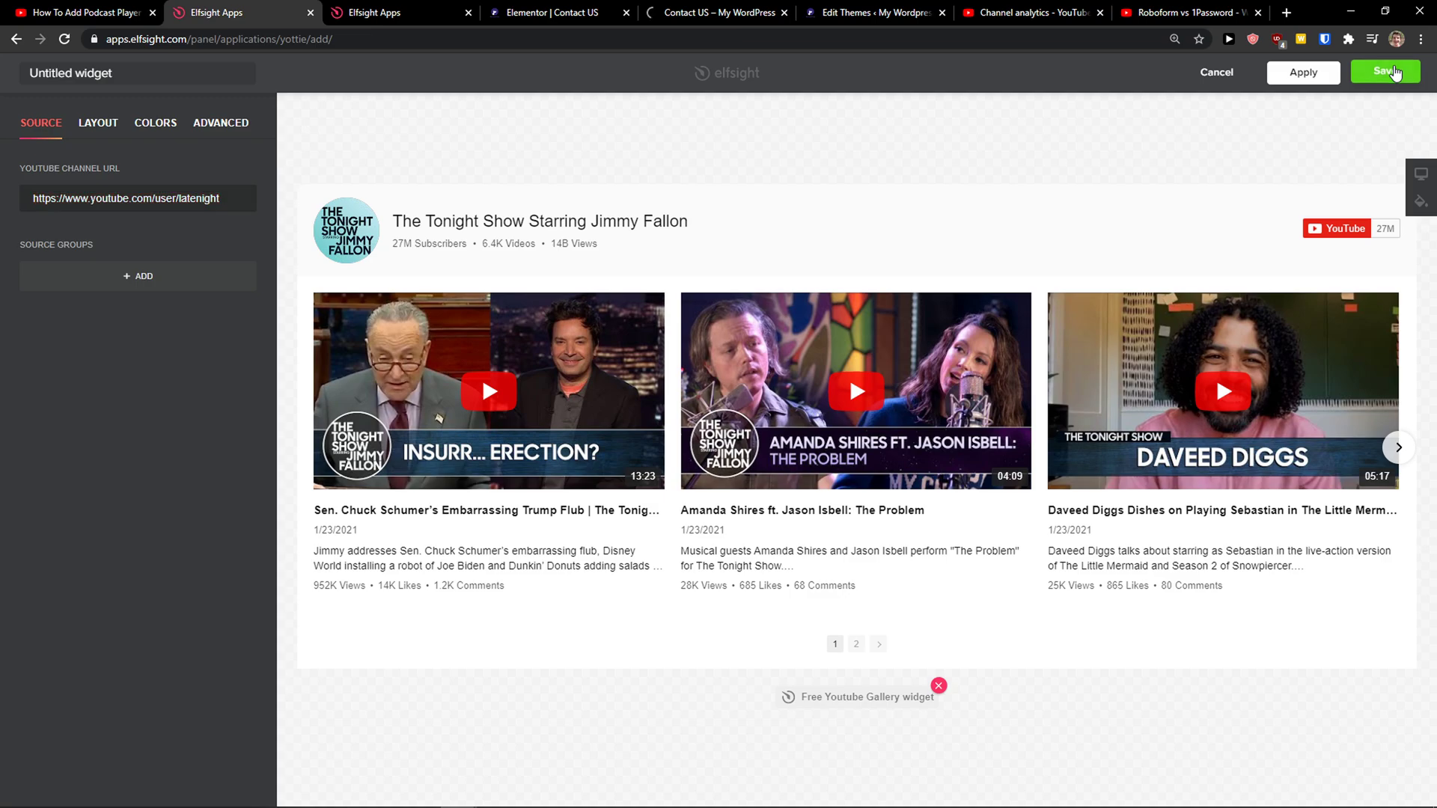
- Save the YouTube Gallery widget and copy its embed script code
left_click(1381, 72)
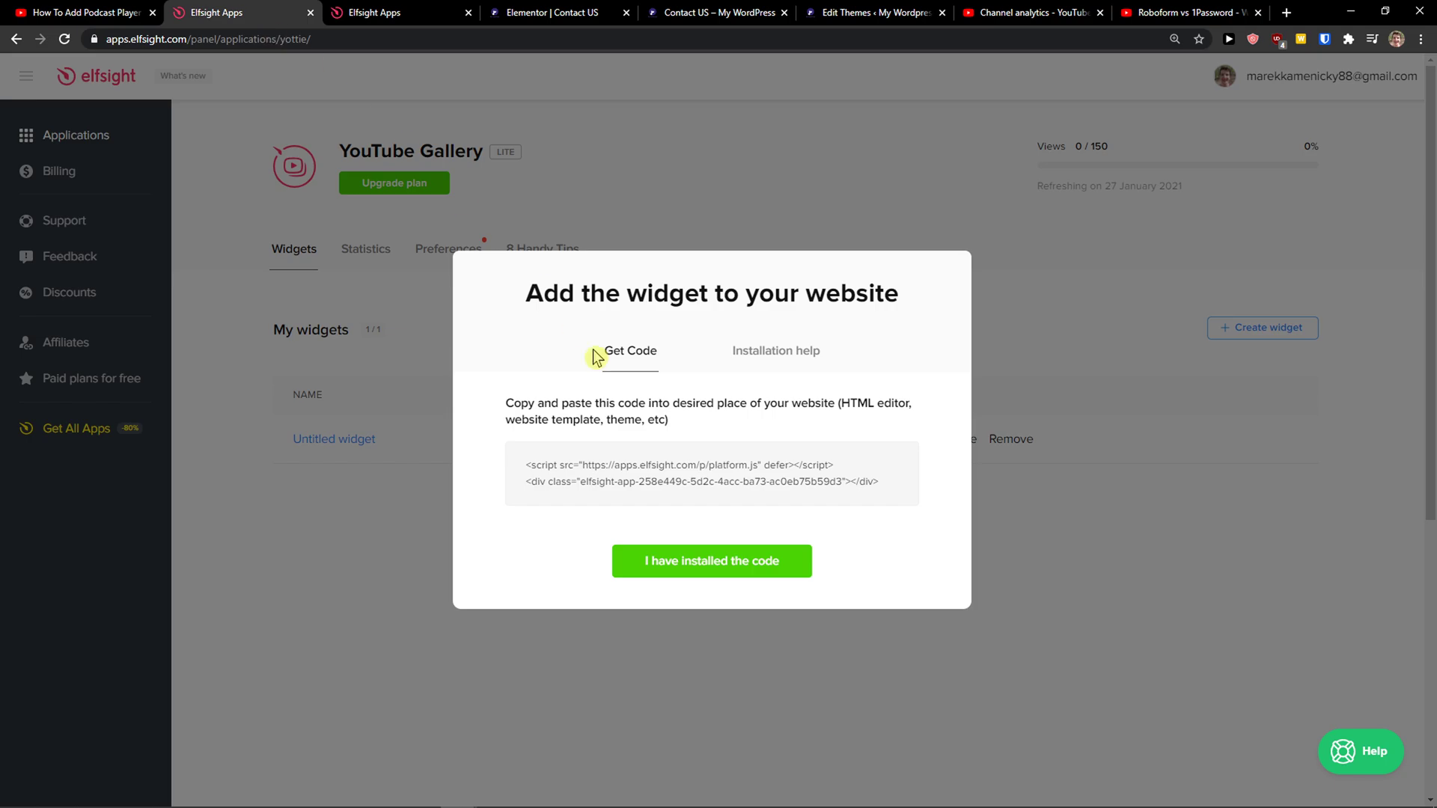
left_click(553, 13)
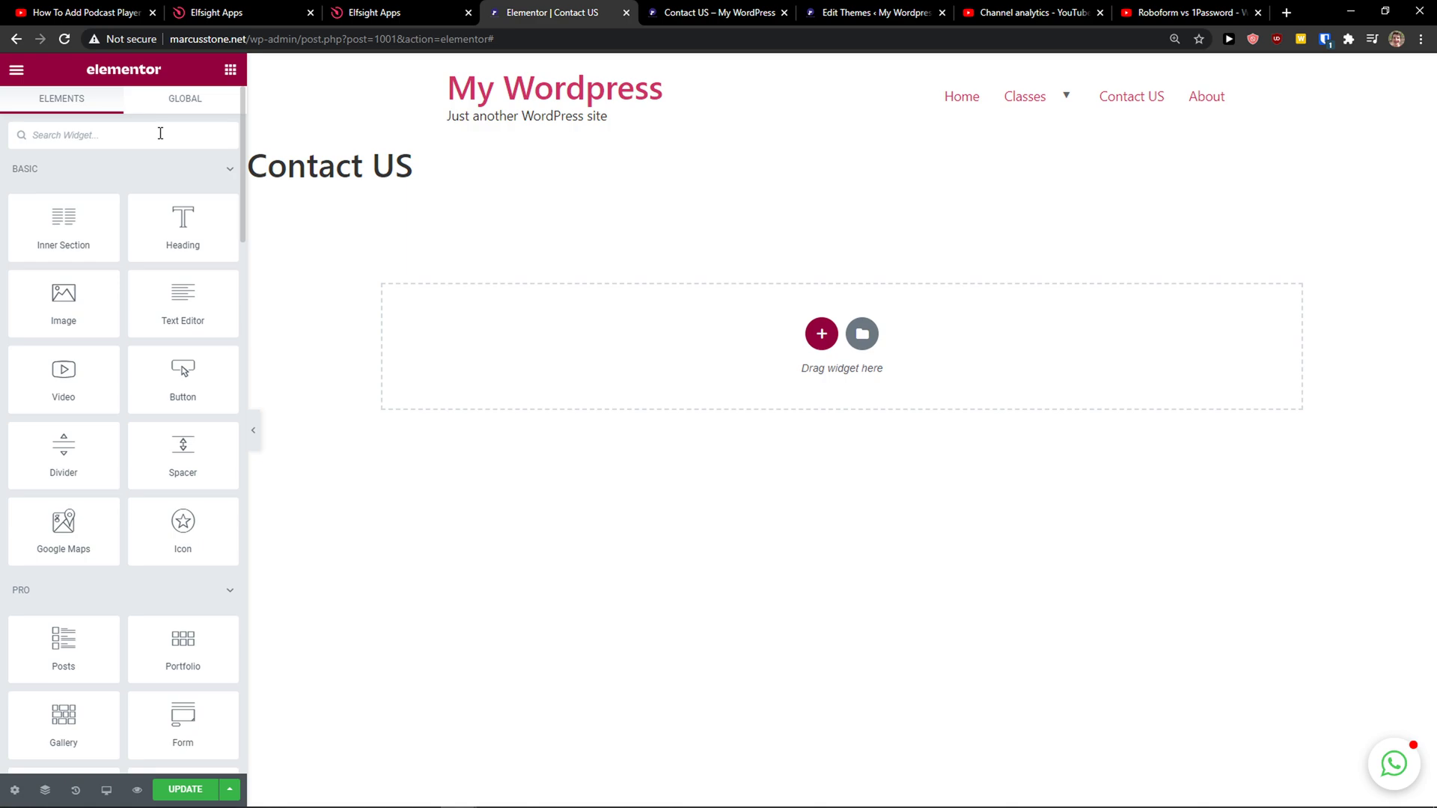
- Paste the gallery code into an Elementor HTML widget, then view All Apps Pack pricing
type("html")
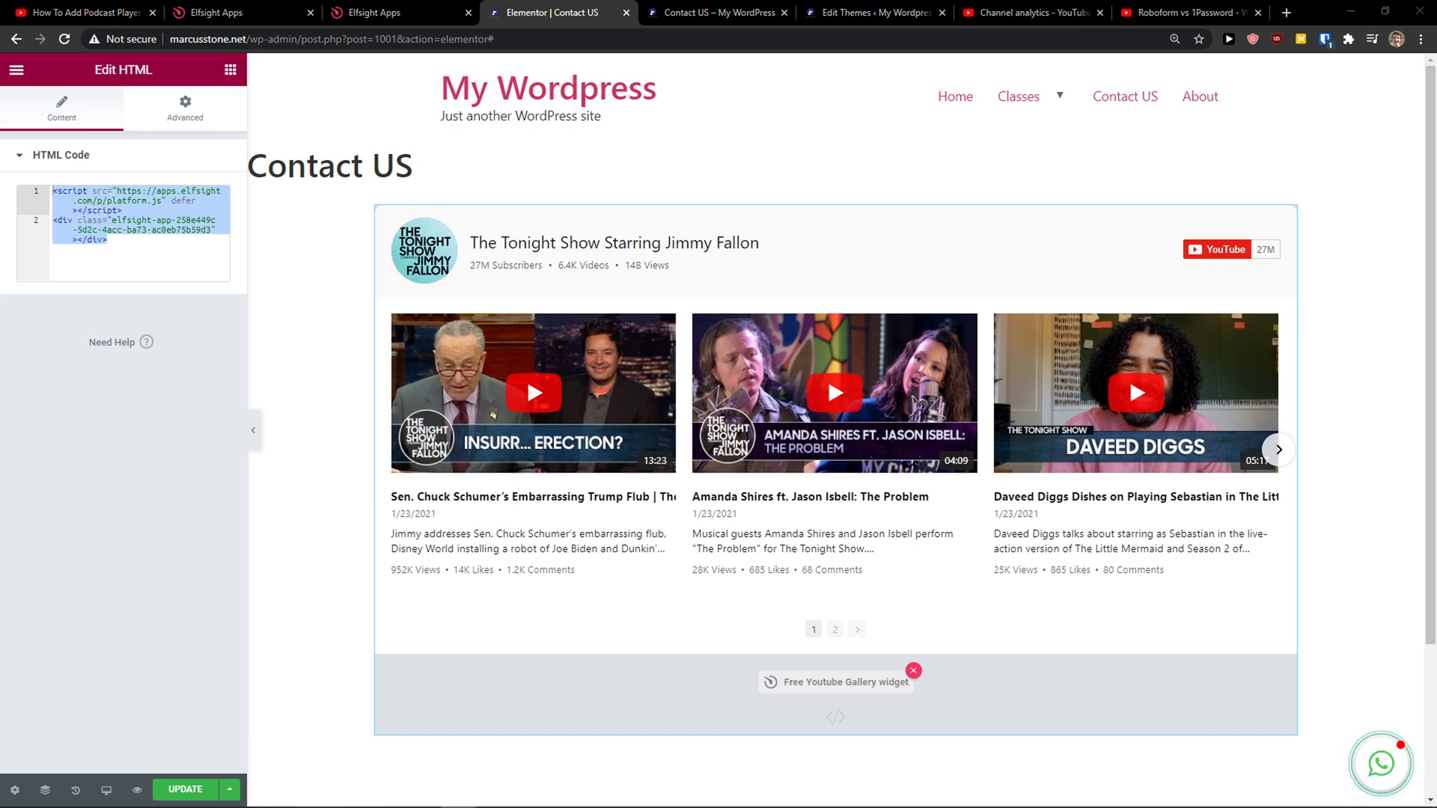
mouse_move(250, 407)
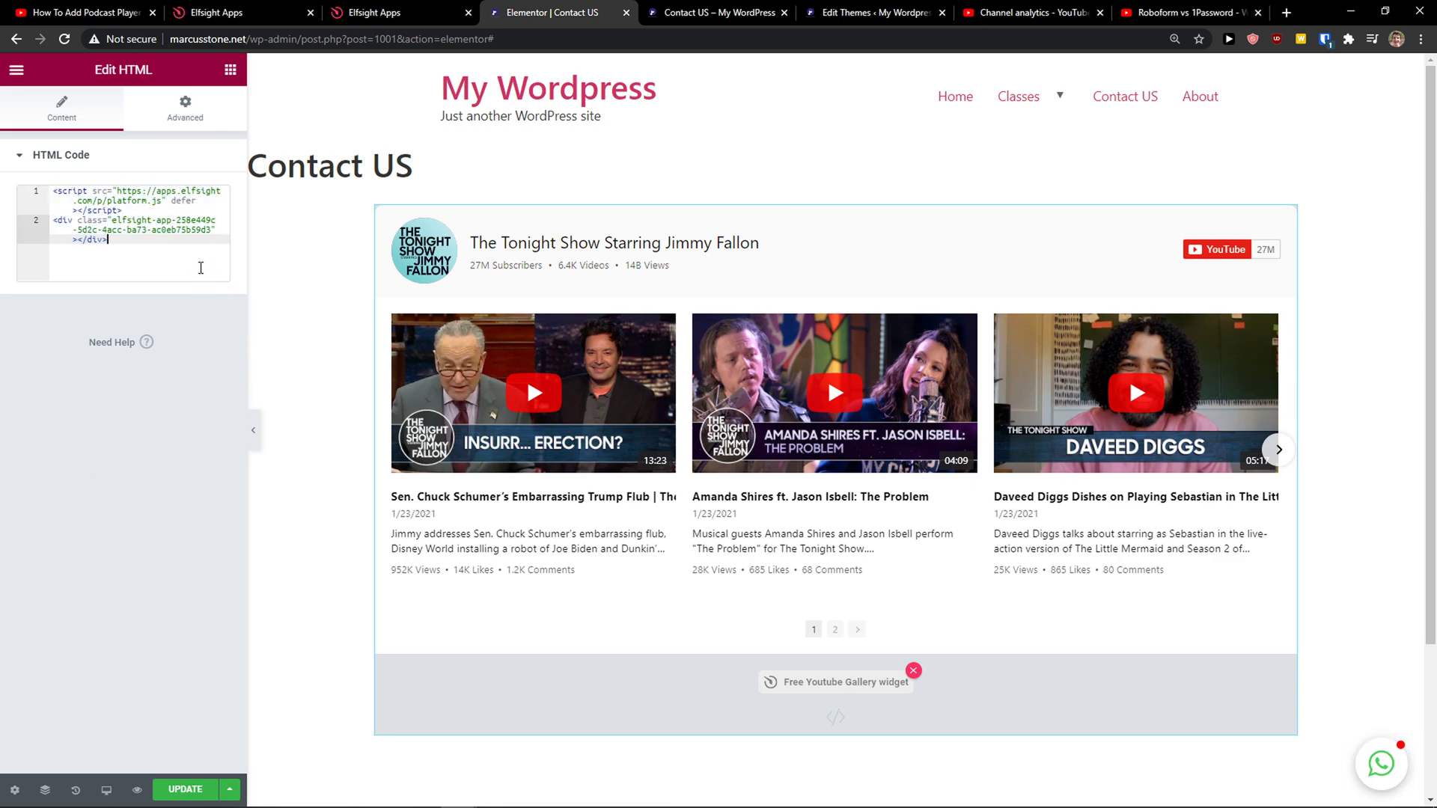
left_click(377, 12)
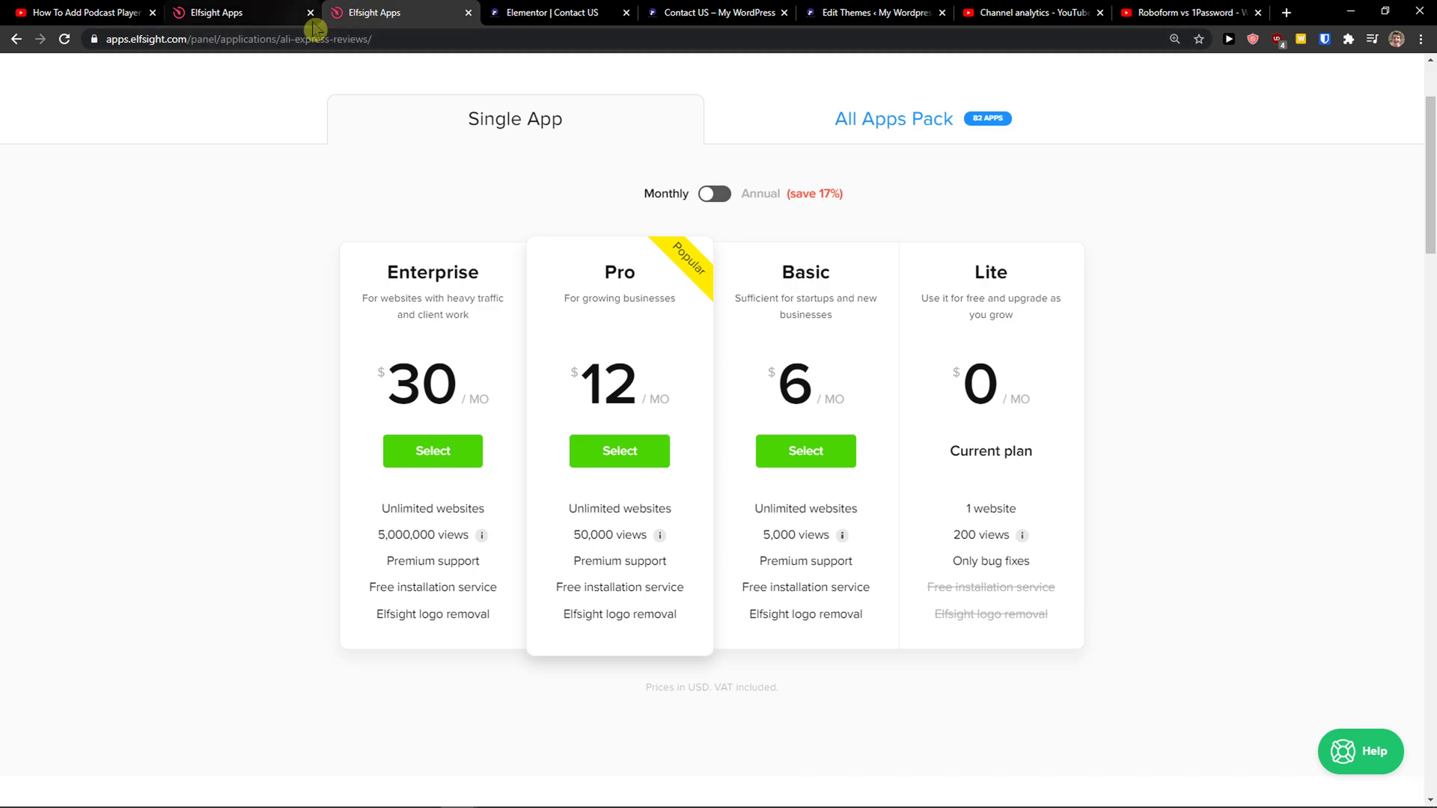
left_click(893, 118)
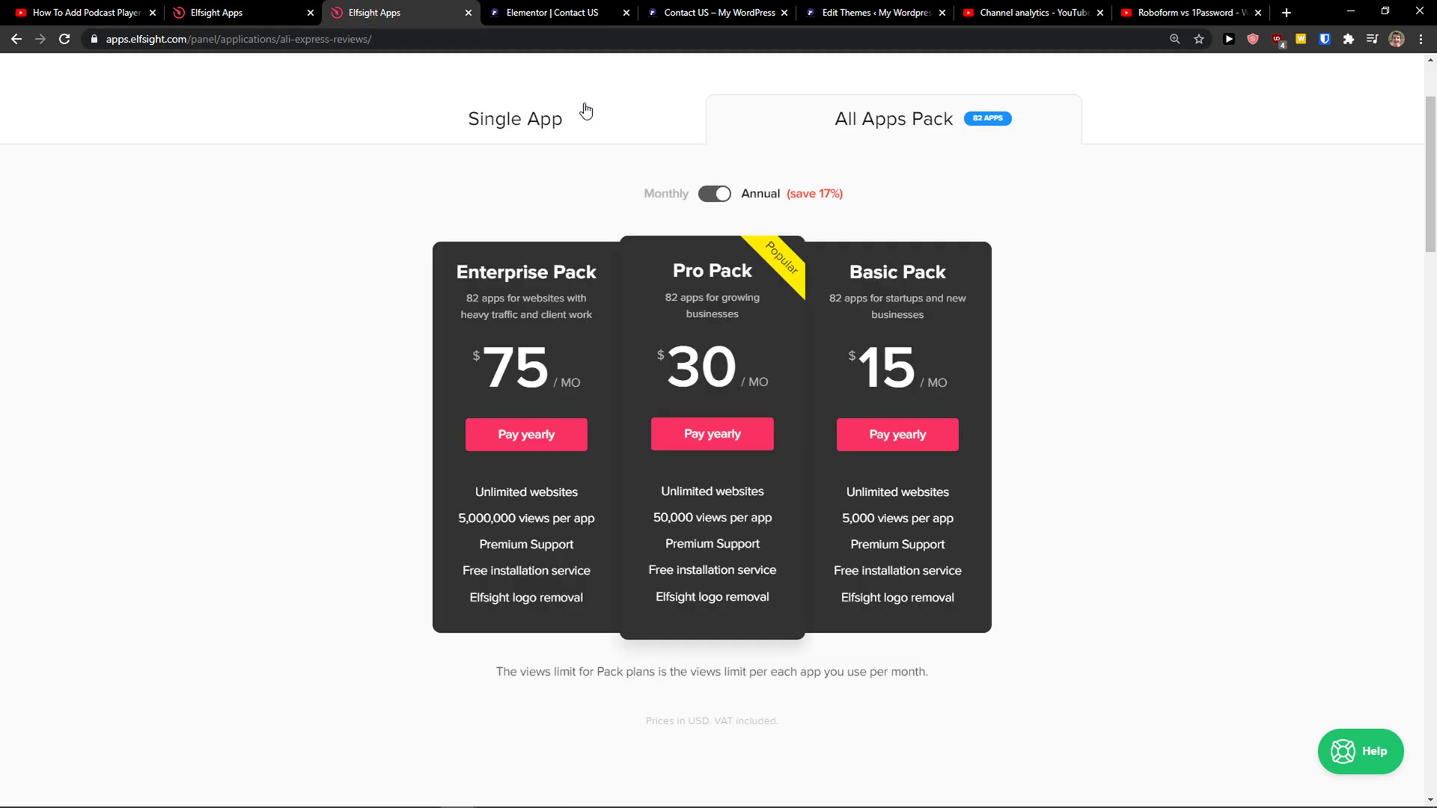